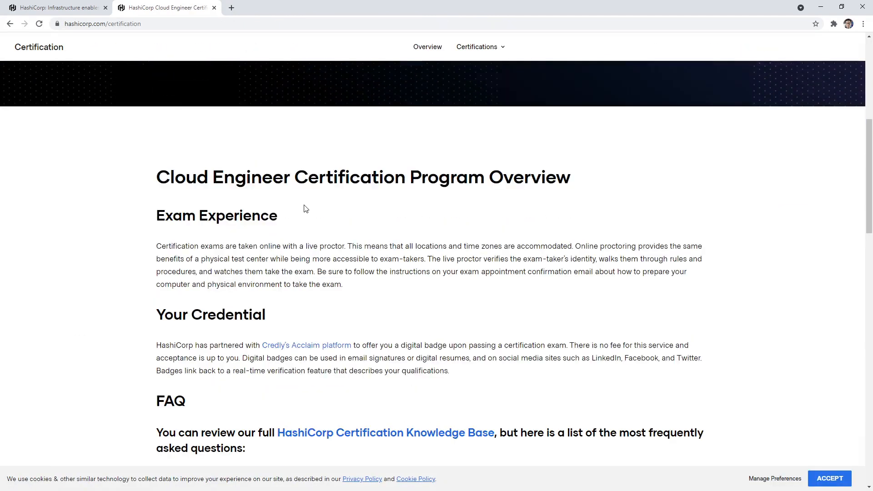
- Scroll past the FAQ and Product Certifications to reach the exam portal welcome article link
scroll(down, 3)
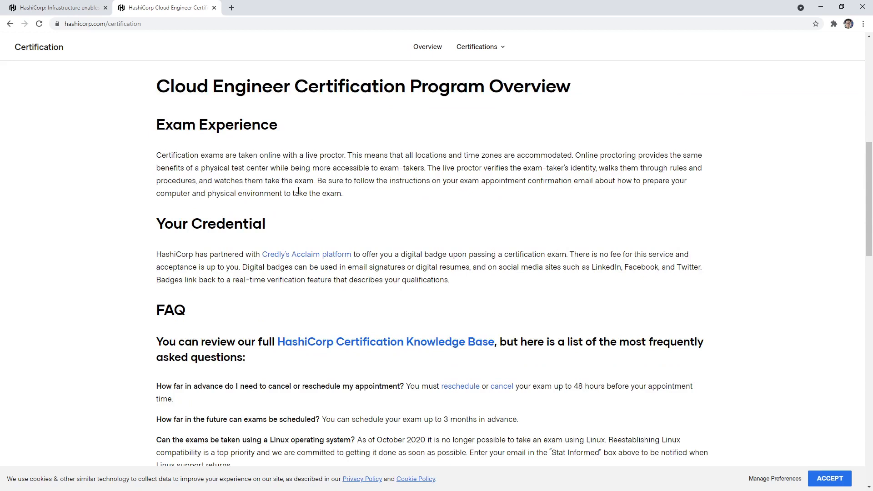
scroll(down, 3)
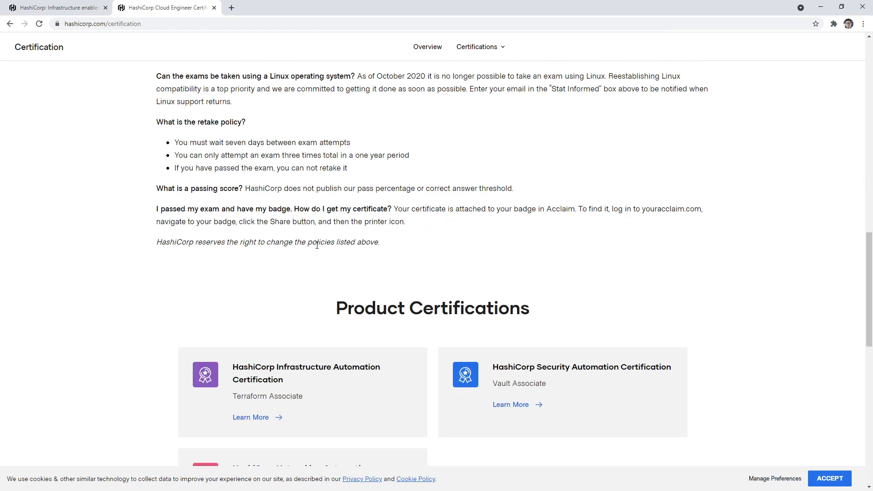
scroll(down, 3)
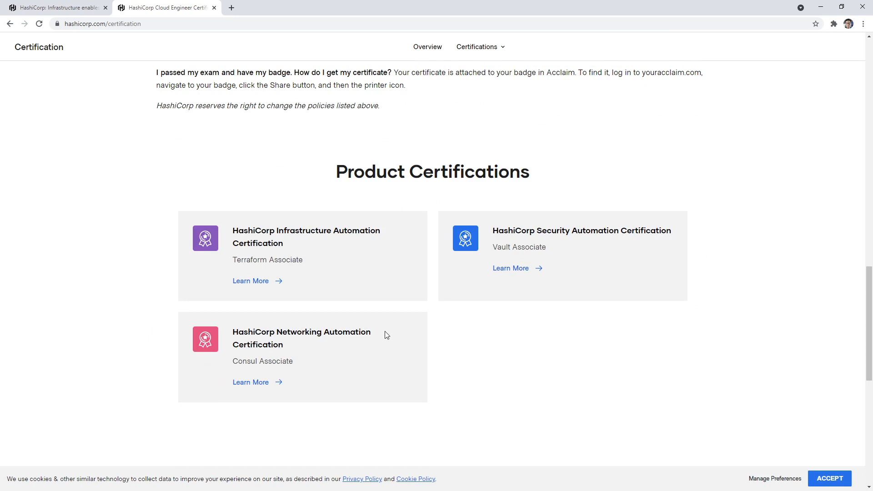
click(251, 281)
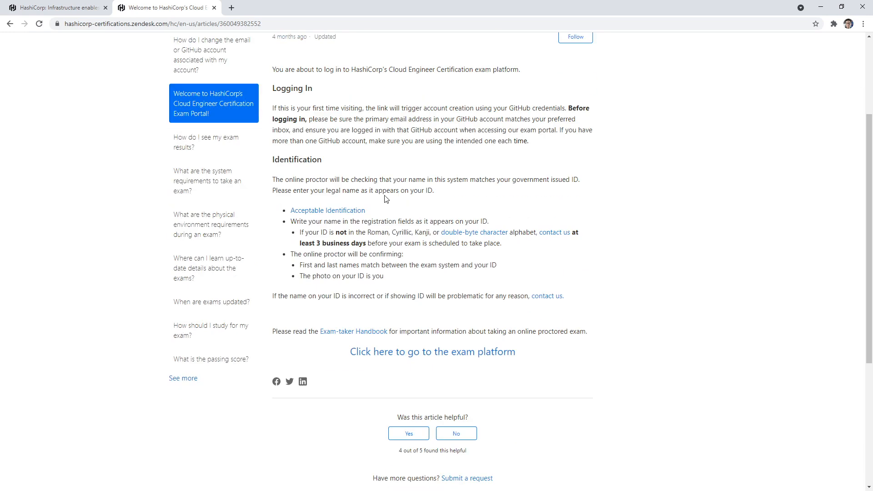
mouse_move(387, 140)
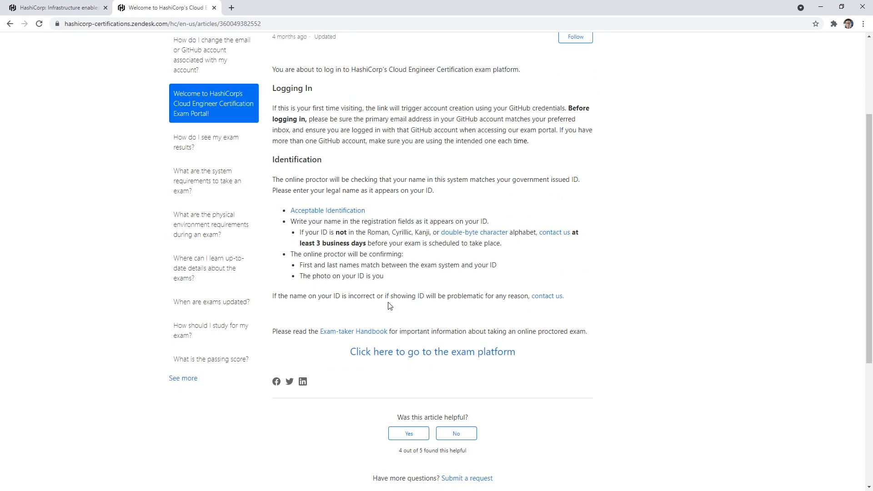
mouse_move(431, 351)
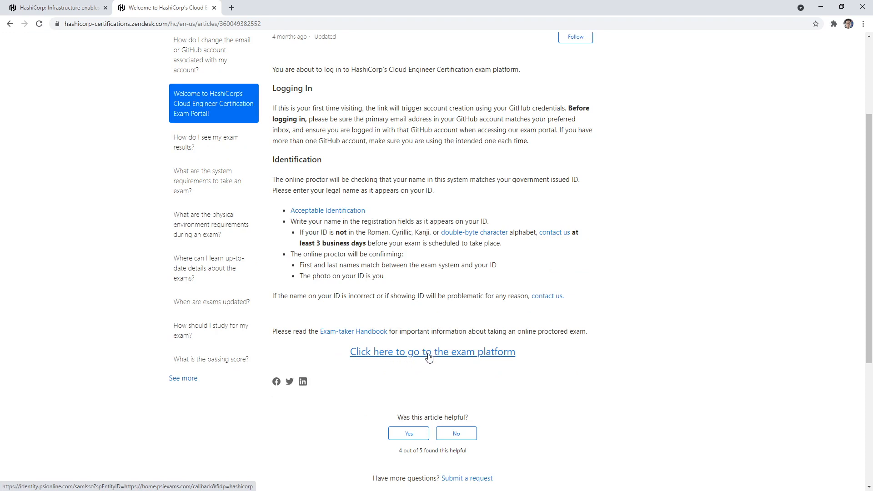
- Follow 'Click here to go to the exam platform' from the welcome article
click(431, 351)
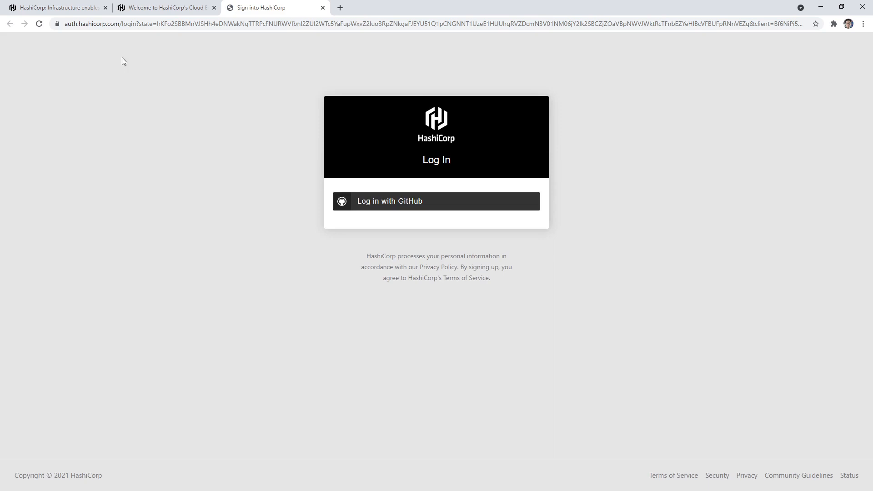
mouse_move(107, 42)
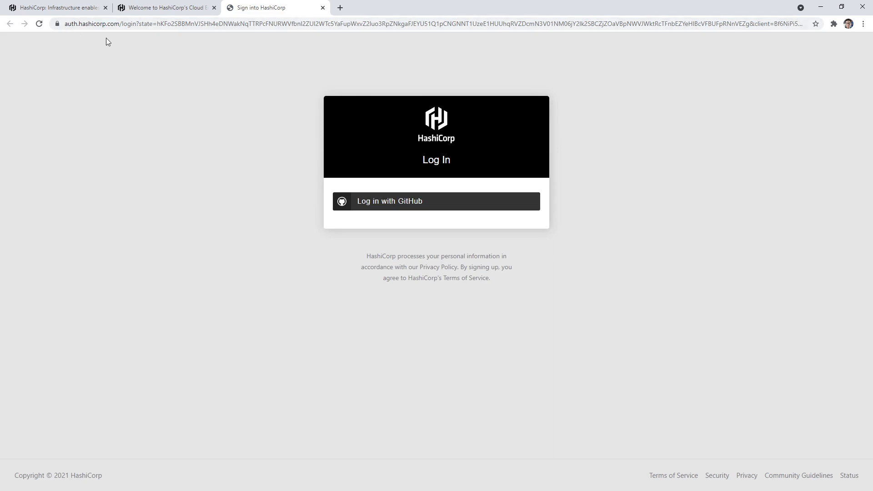
mouse_move(388, 202)
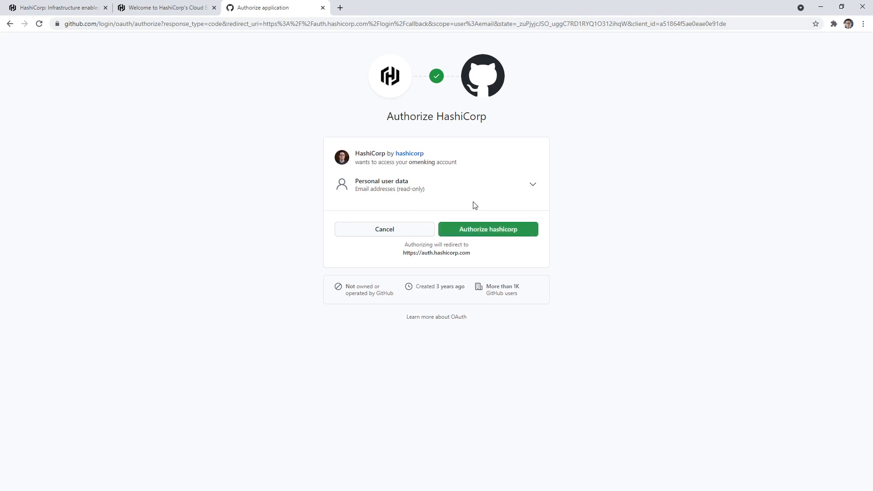
- Authorize HashiCorp on the GitHub account so the PSI exam dashboard loads
click(487, 230)
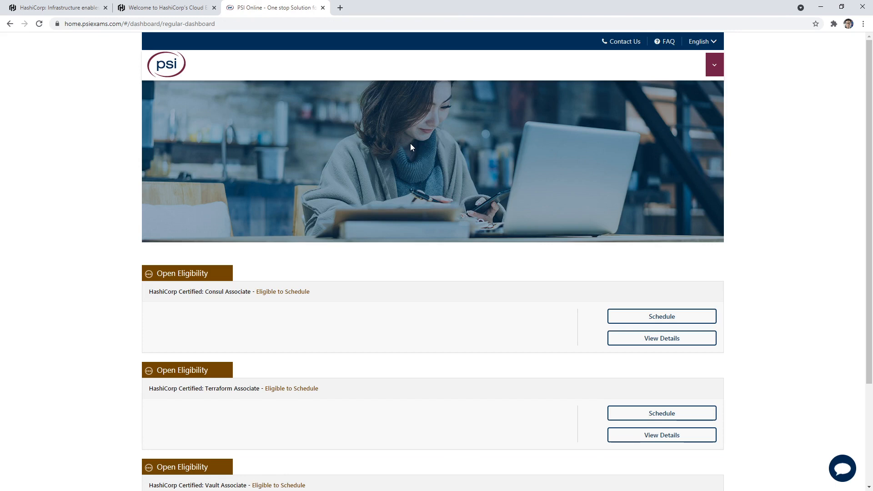
scroll(down, 3)
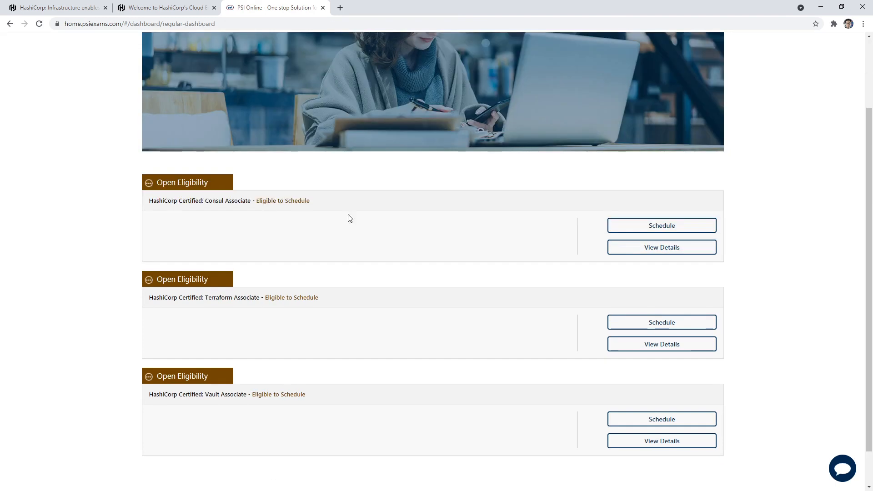
click(661, 226)
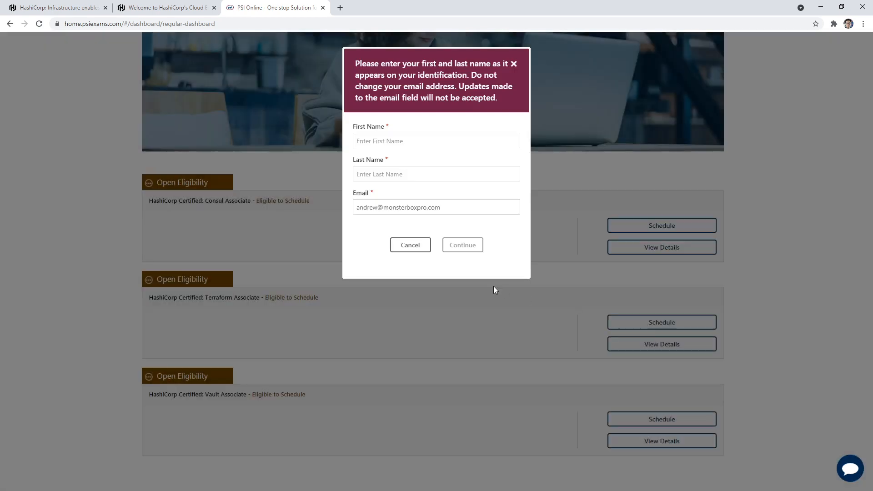
click(435, 140)
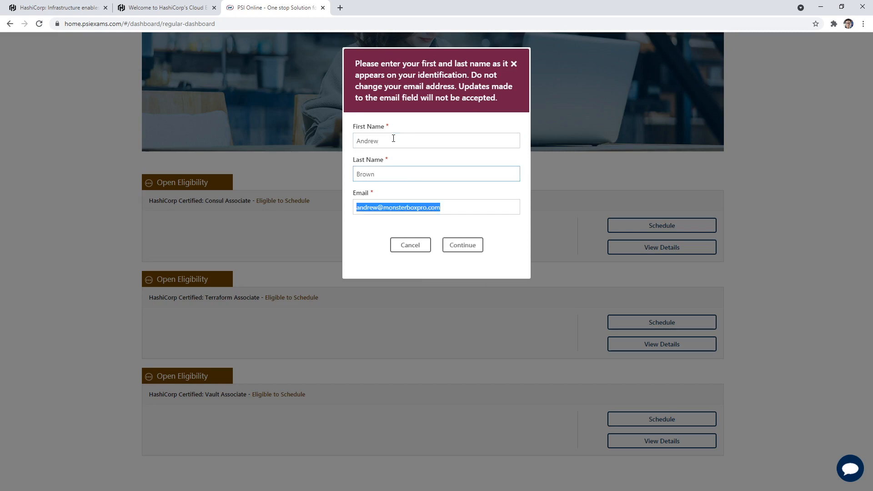
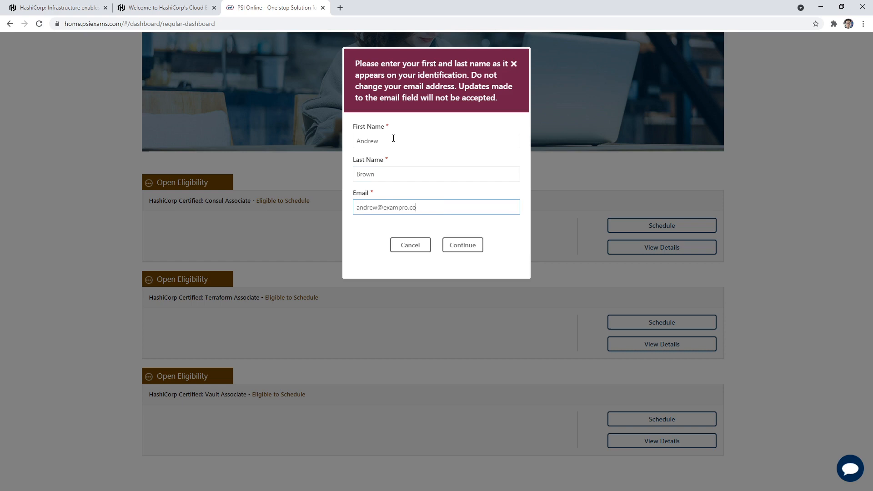
click(462, 245)
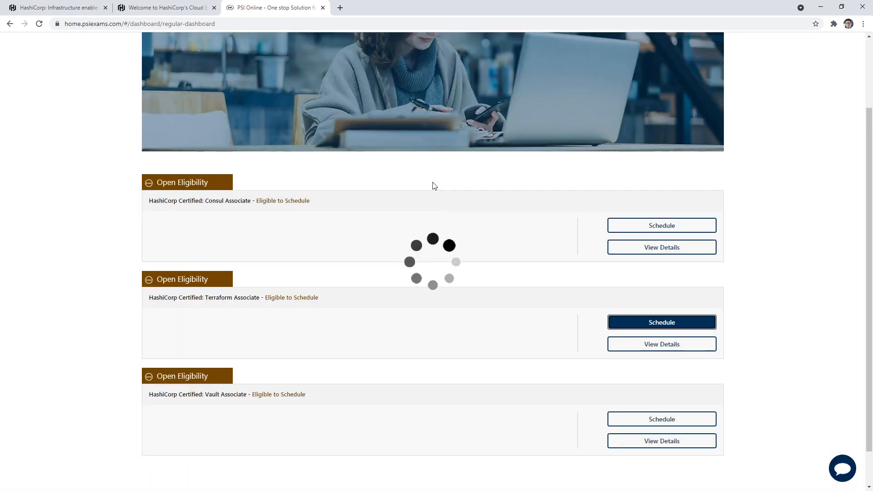
click(662, 322)
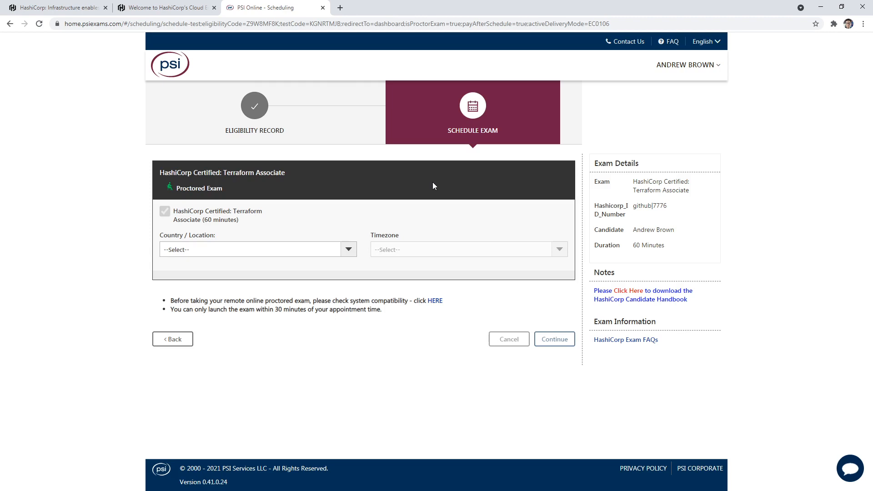
- Set the exam country to Canada and bring up the timezone choices
text(ca)
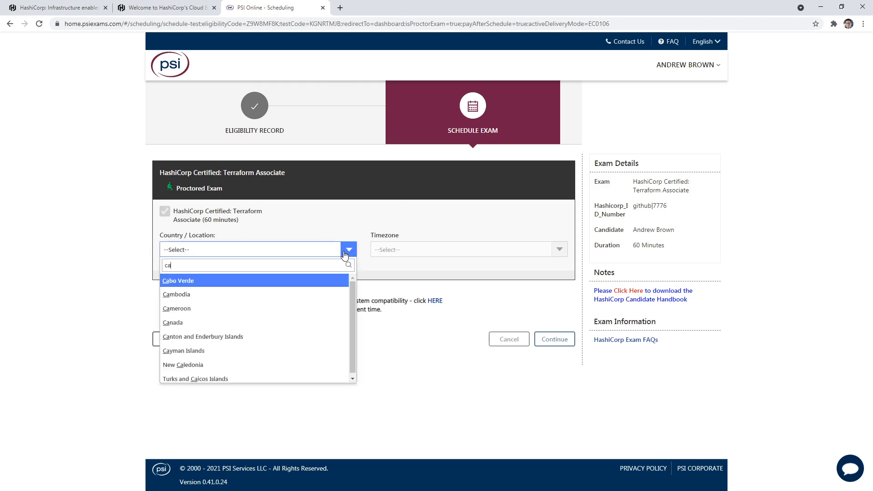
click(173, 322)
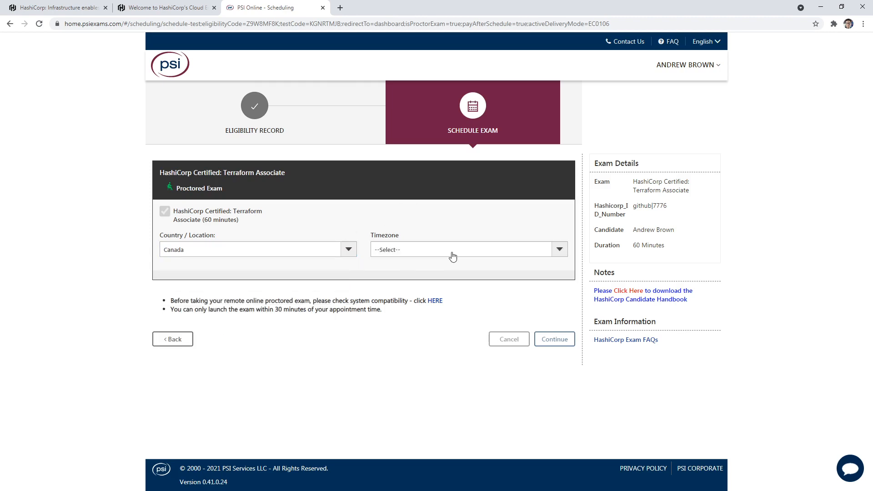
click(467, 249)
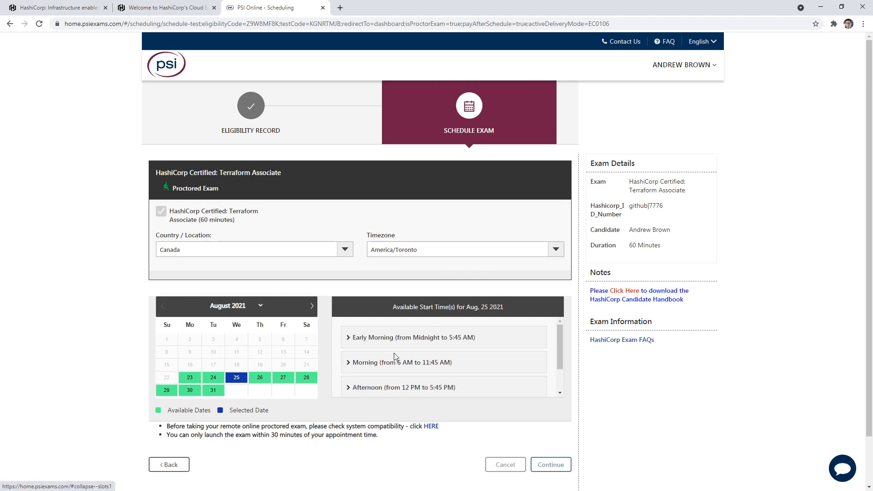
- Choose the 08:00 PM Aug 25 slot, confirm the booking and dismiss the success message
scroll(down, 3)
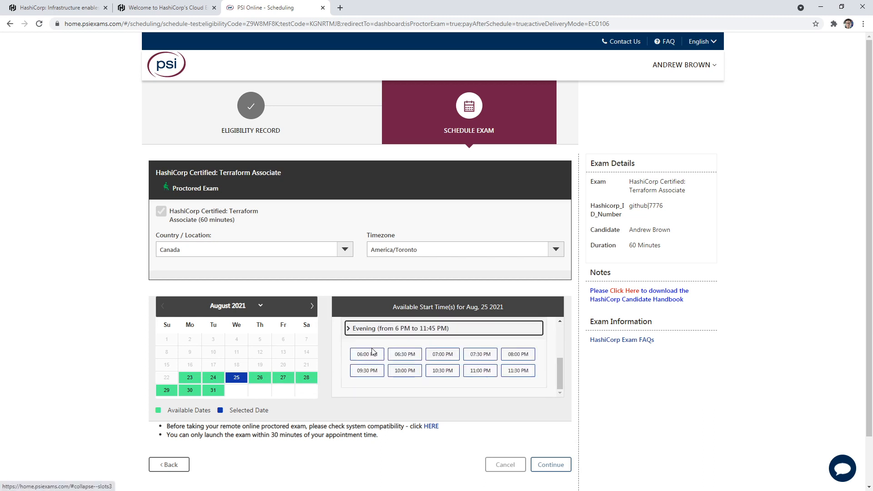
click(516, 354)
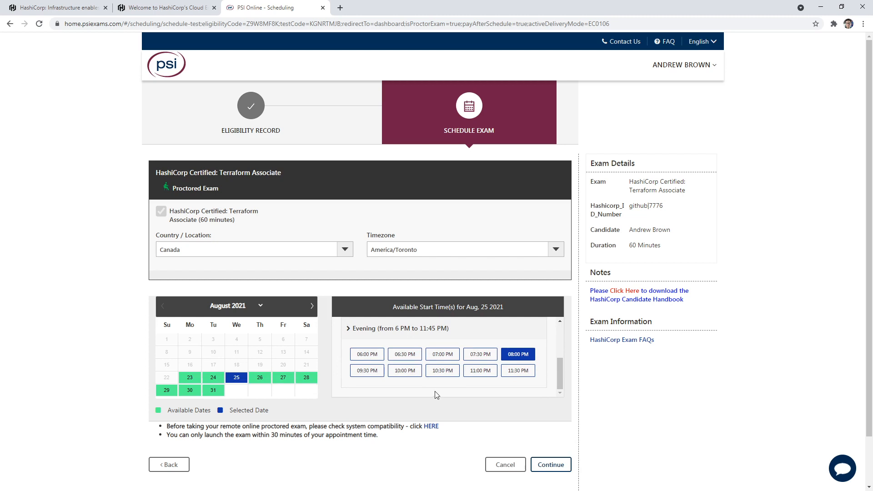
mouse_move(506, 426)
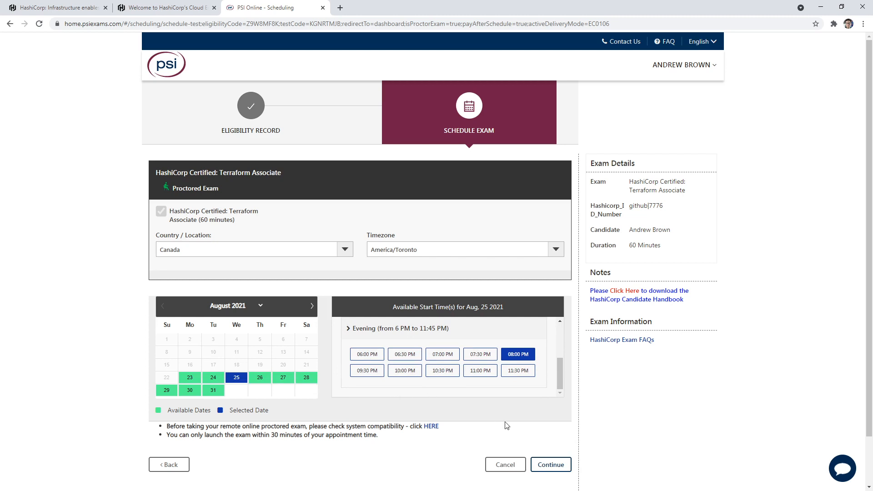
click(549, 465)
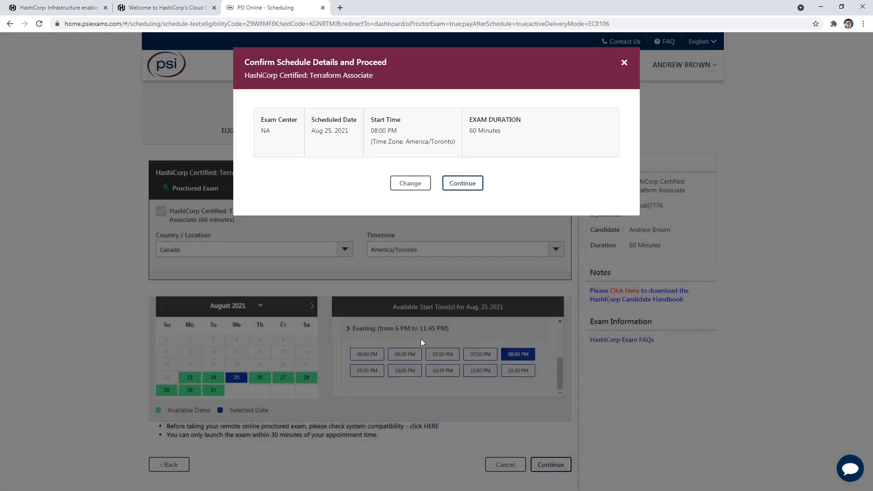
mouse_move(462, 183)
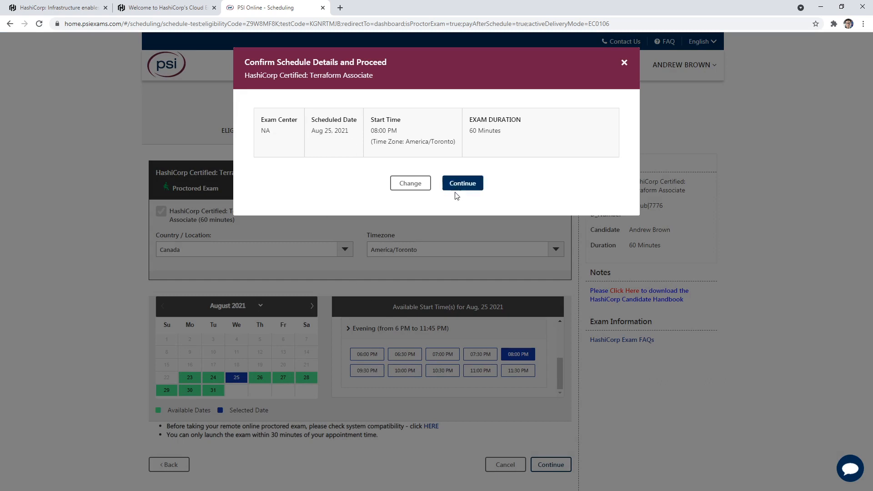
mouse_move(462, 183)
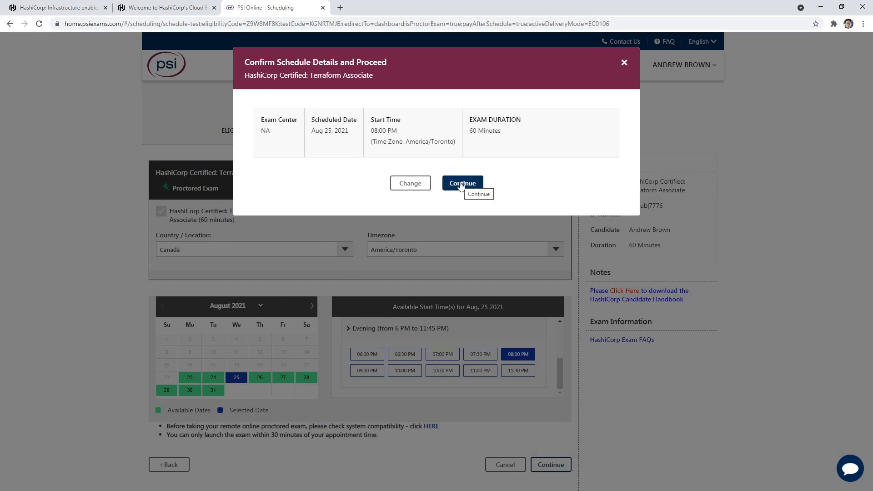
click(461, 182)
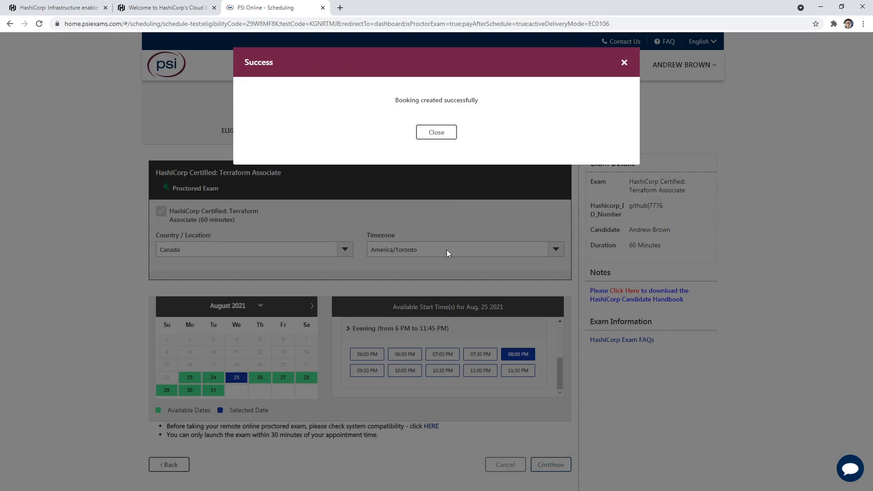
mouse_move(179, 190)
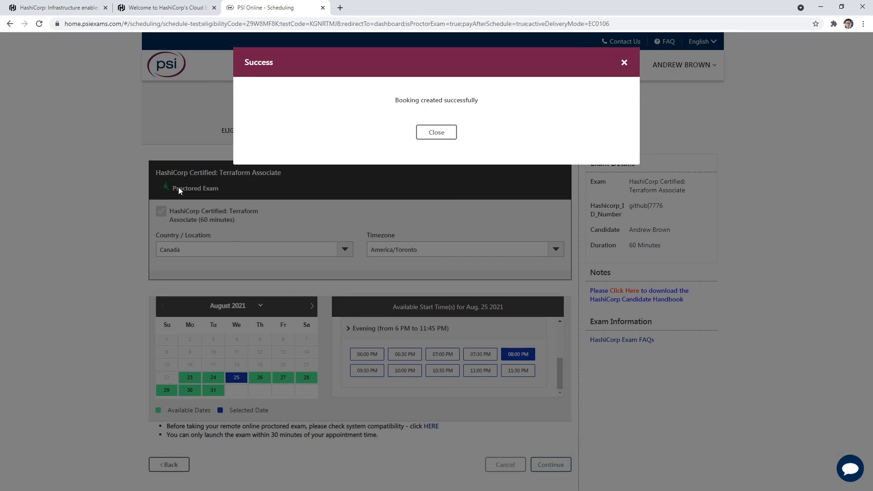
click(435, 132)
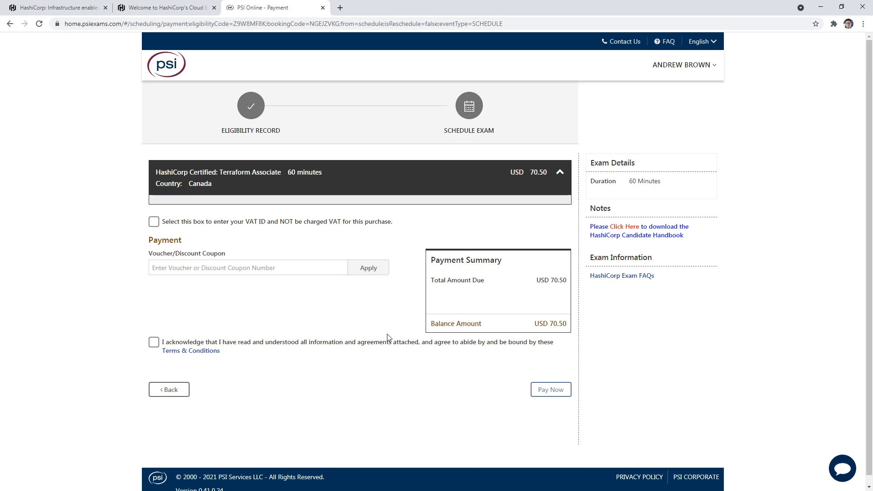
- Tick the Terms & Conditions acknowledgement on the USD 70.50 payment page
right_click(548, 396)
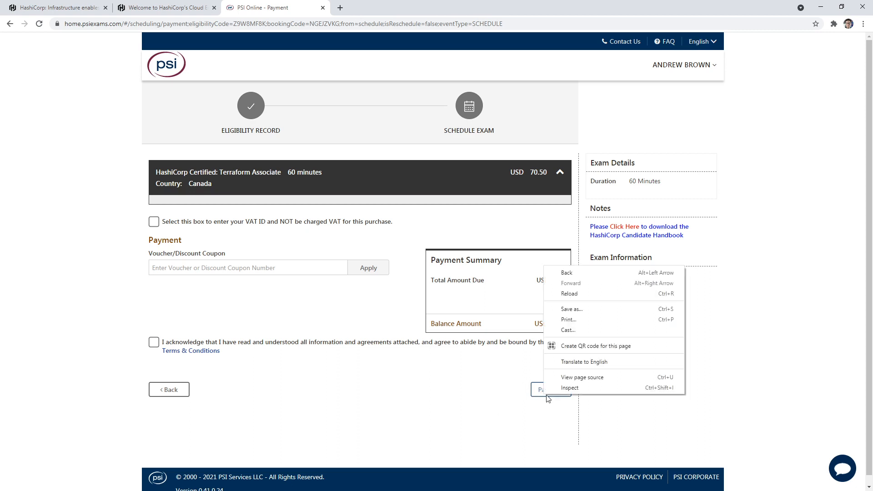
click(154, 342)
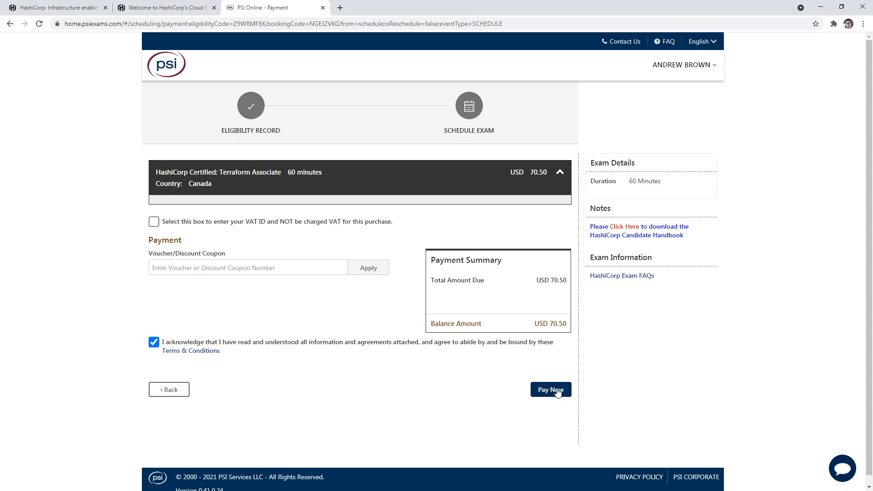
click(549, 389)
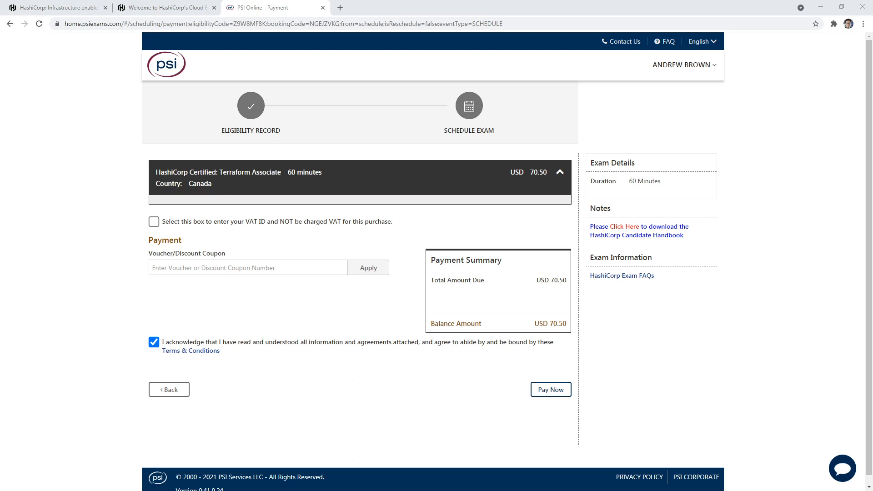
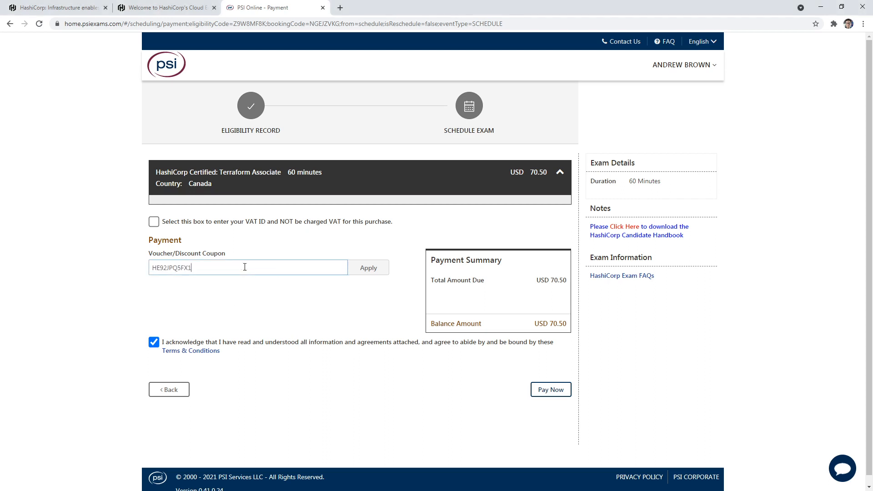
click(369, 268)
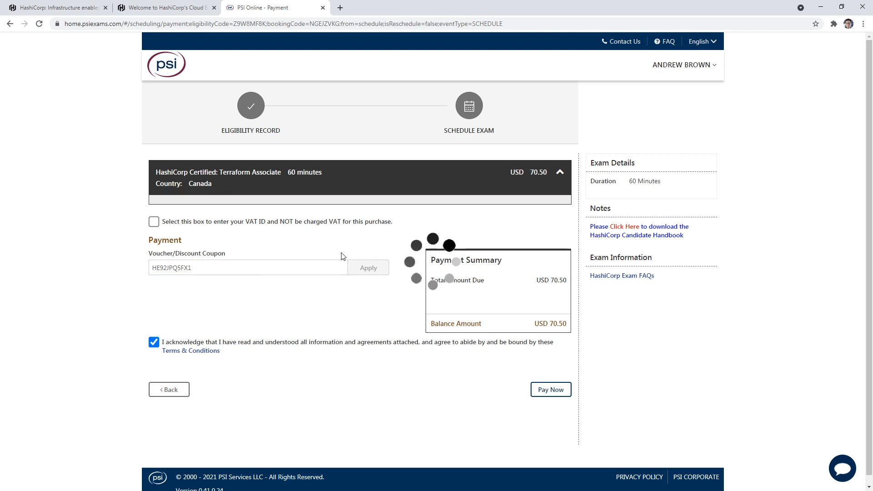
click(368, 267)
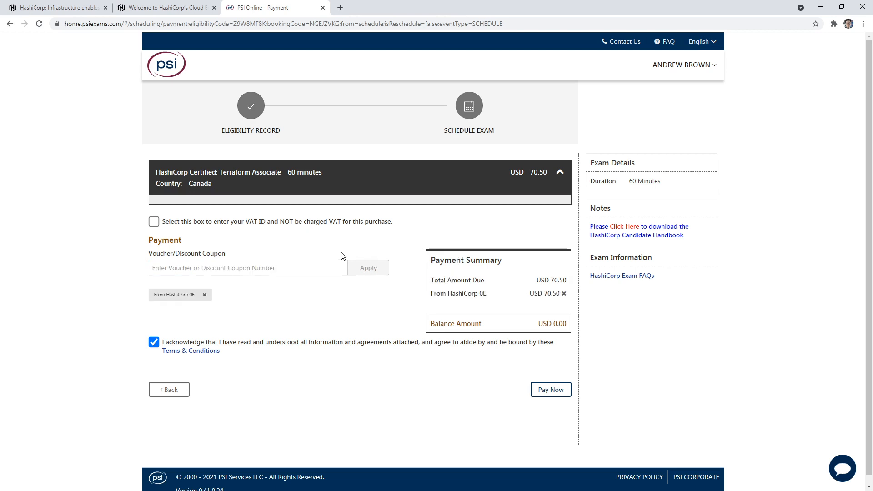
- Pay Now on the zero balance and dismiss the success dialog to show the scheduled exam
click(550, 389)
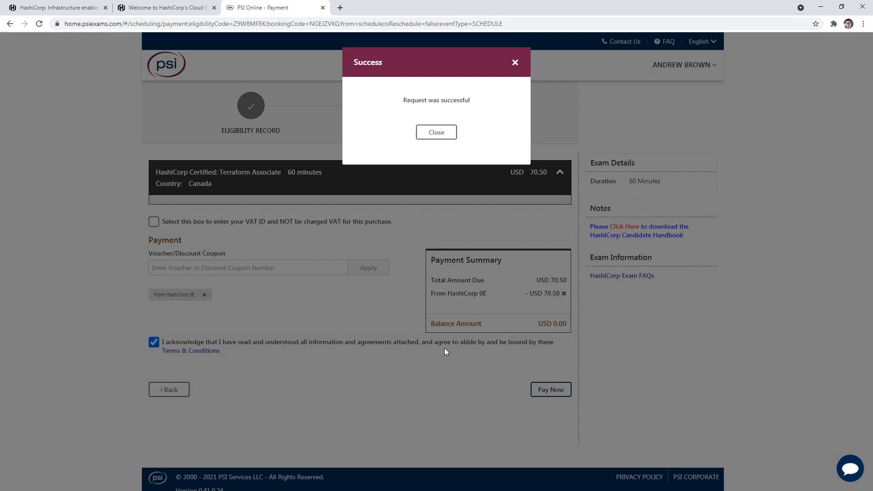
click(436, 132)
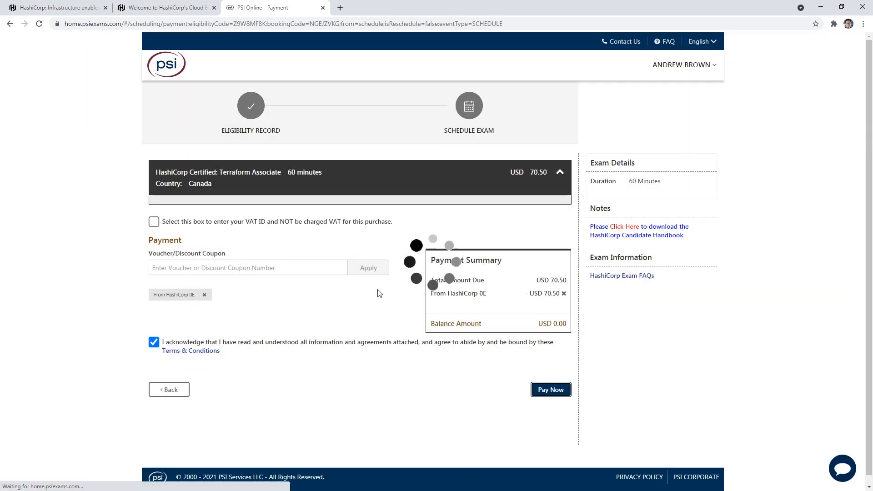
click(549, 389)
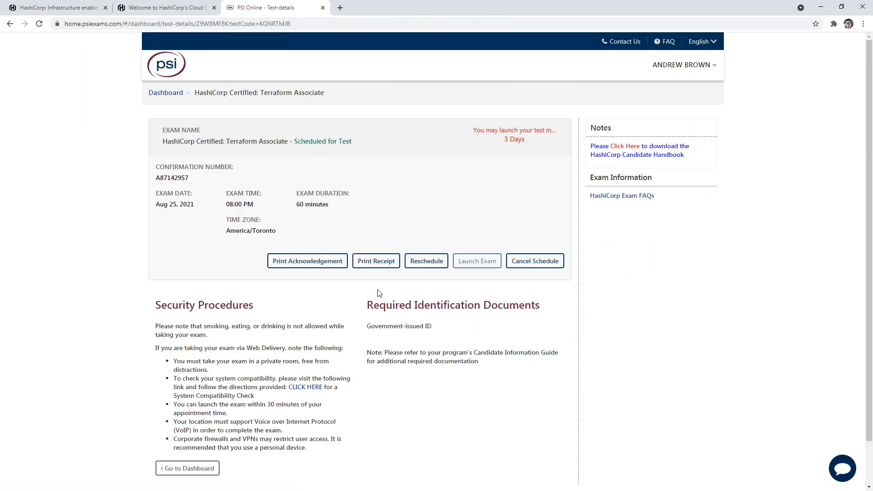